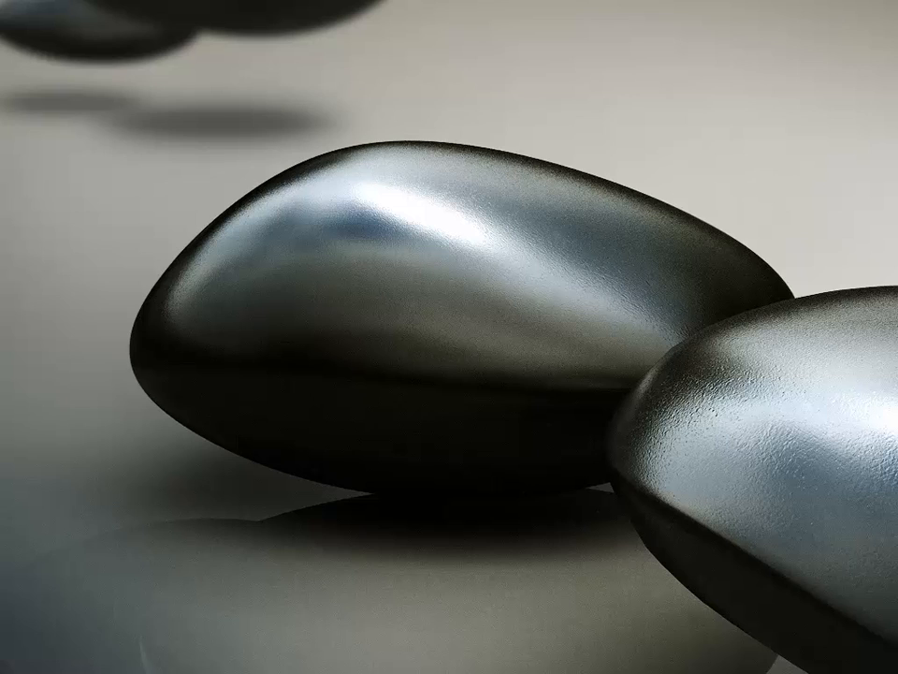
mouse_move(202, 169)
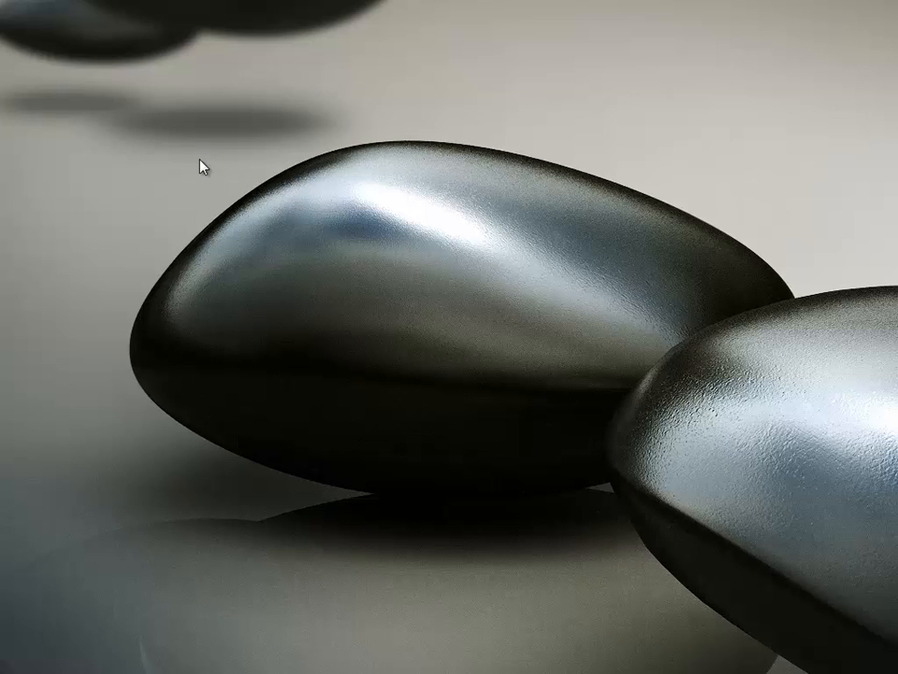
Create a new desktop folder named websites and open it.
right_click(200, 165)
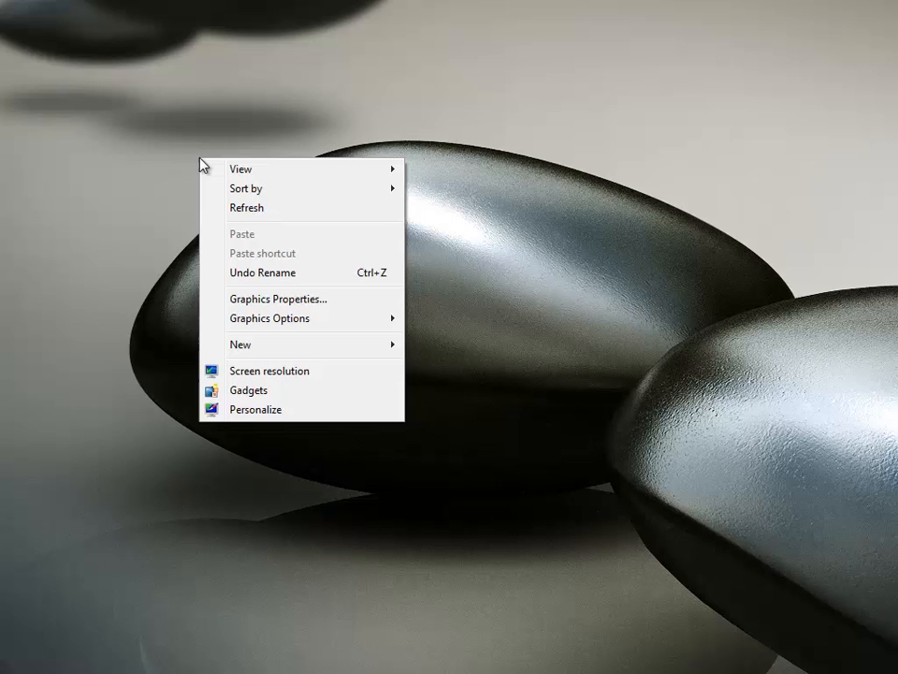
click(239, 344)
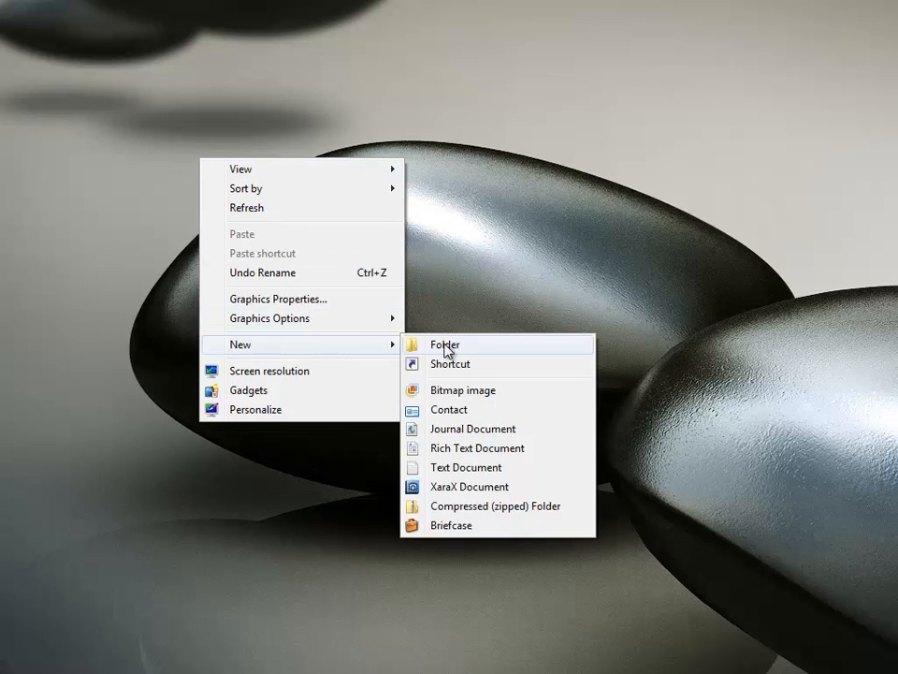
click(444, 345)
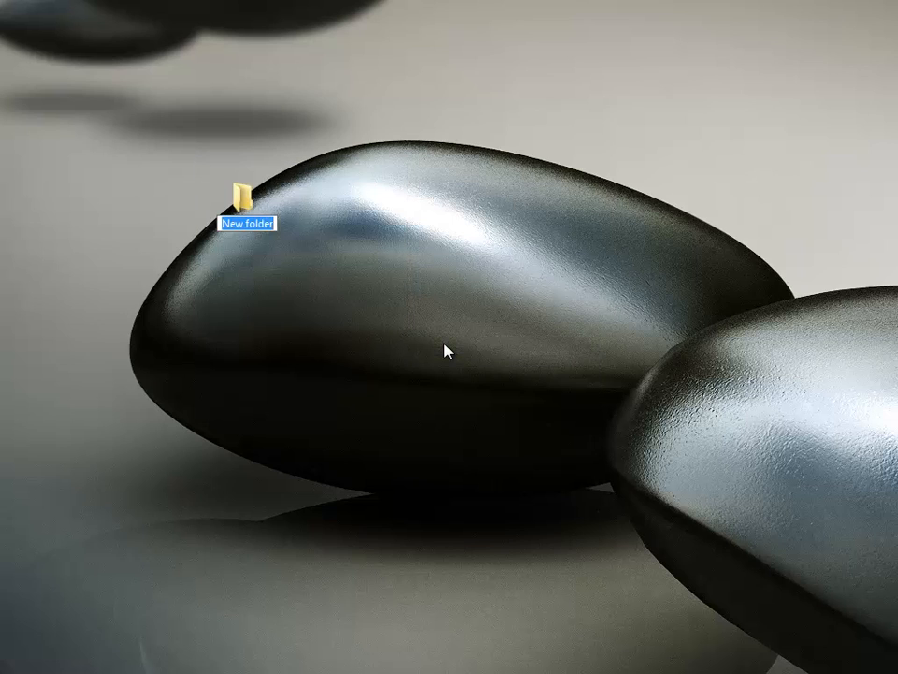
text(websites)
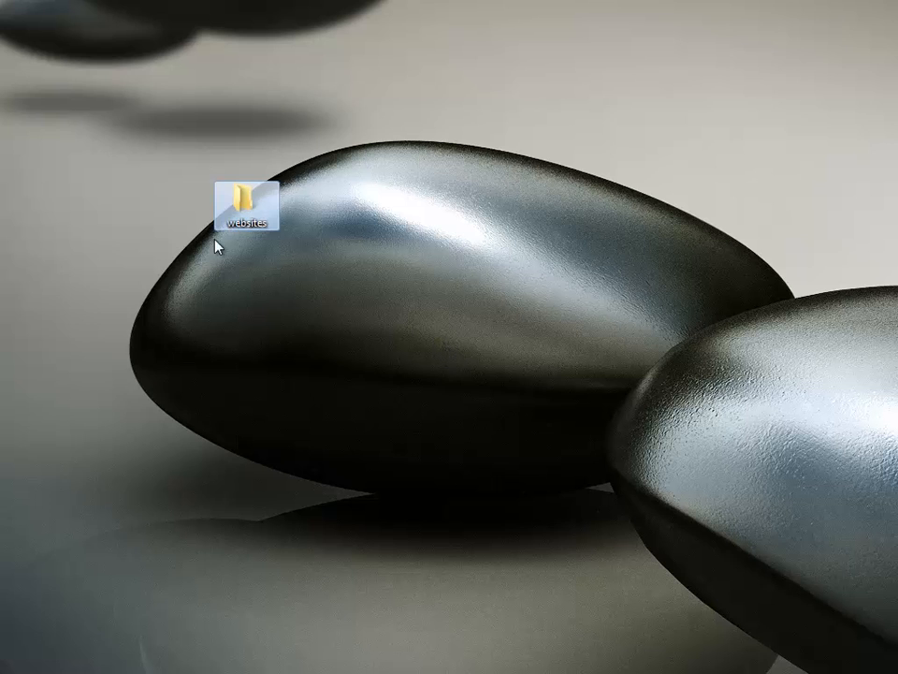
double_click(246, 202)
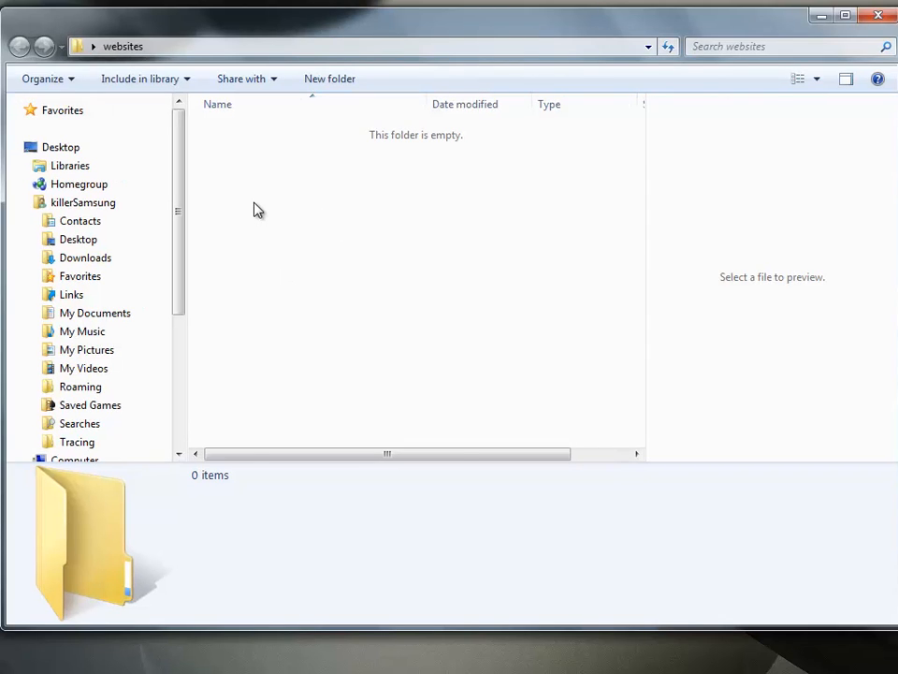
Add a new blank Text Document inside the empty websites folder.
right_click(258, 210)
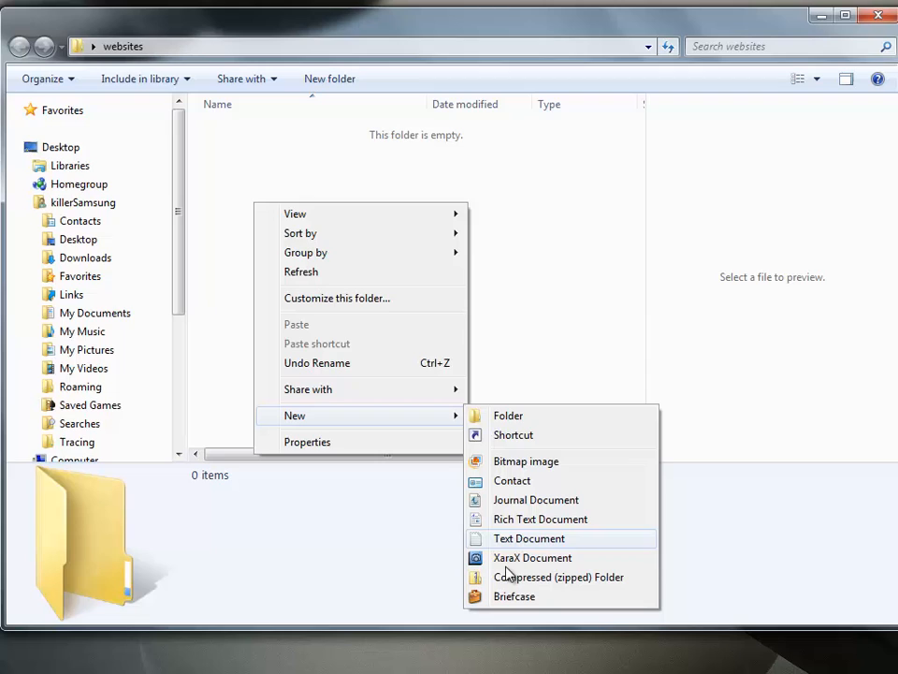
mouse_move(511, 477)
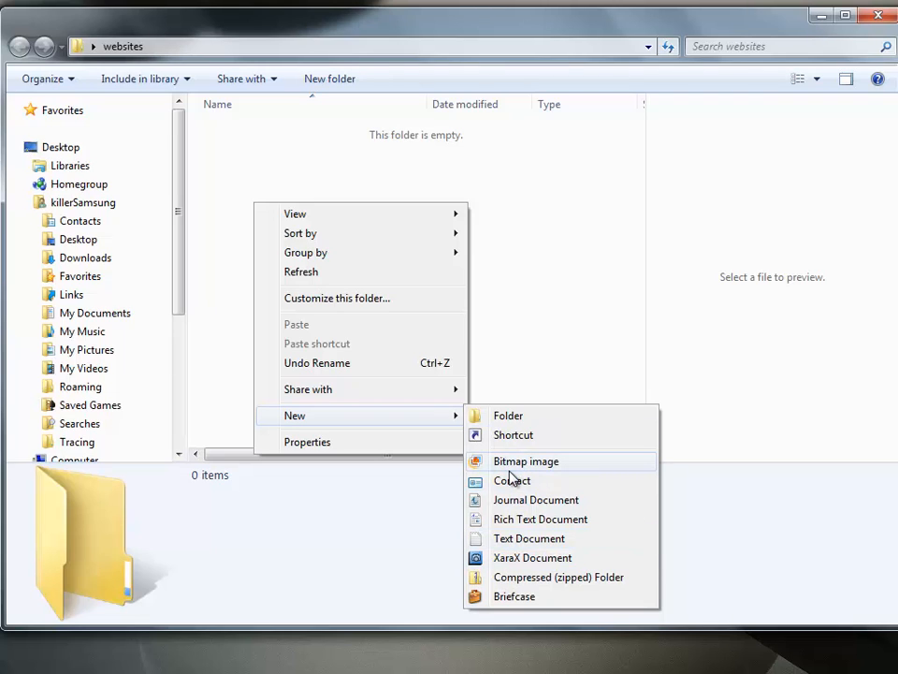
mouse_move(528, 539)
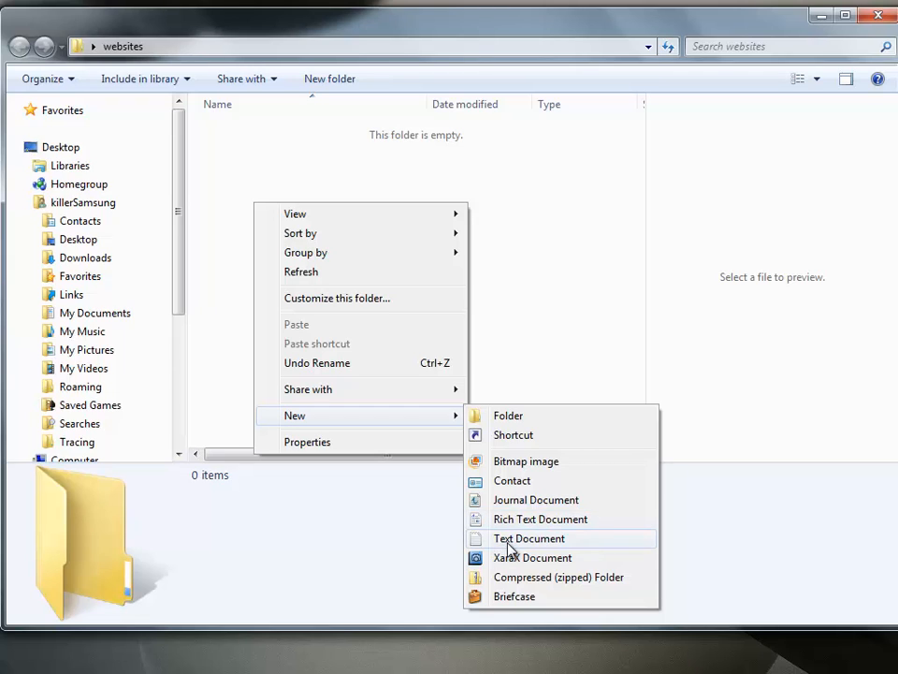
mouse_move(538, 519)
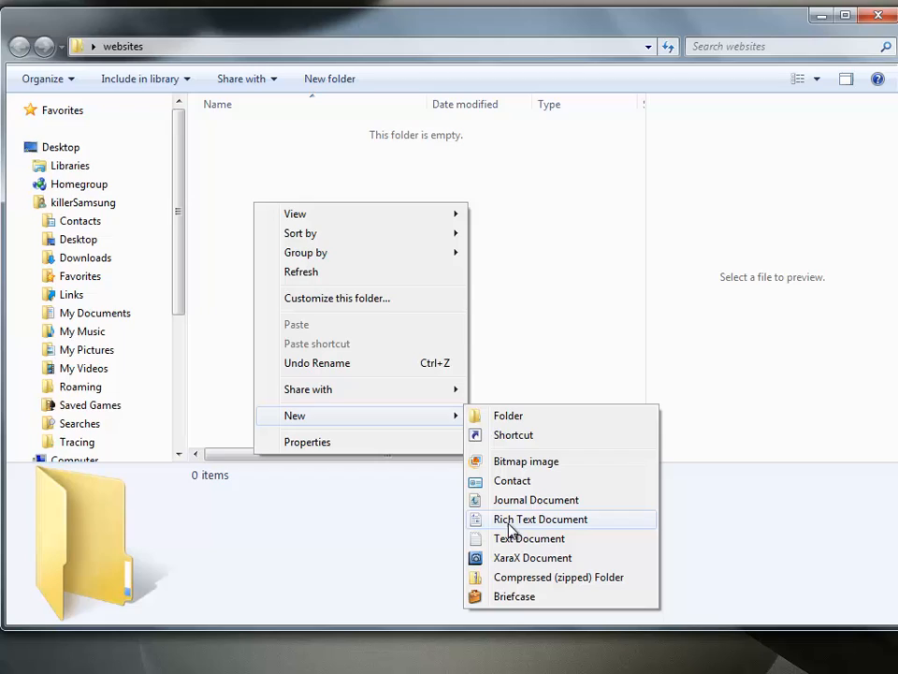
mouse_move(527, 539)
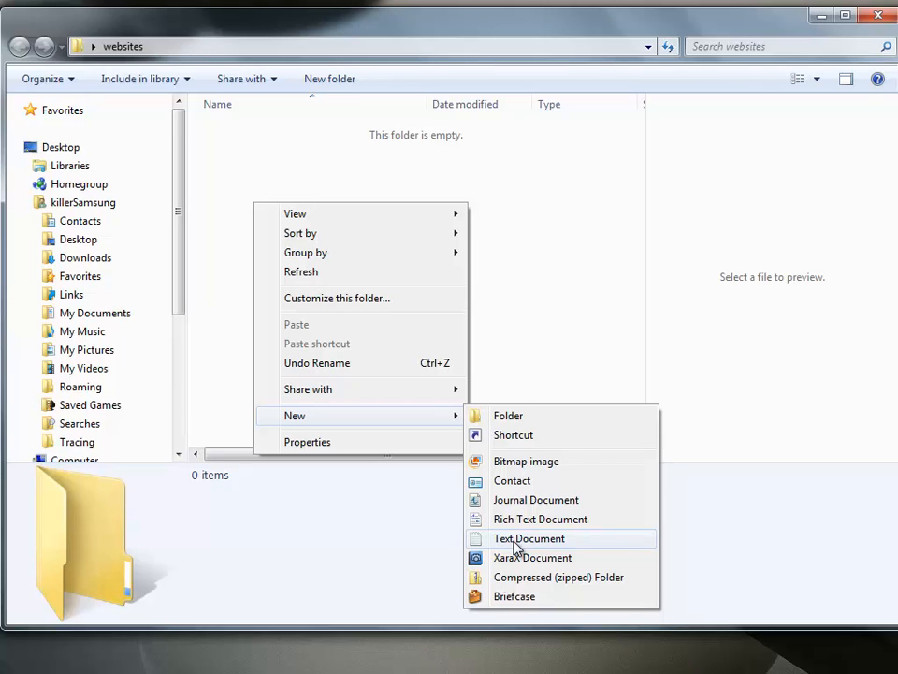
click(527, 539)
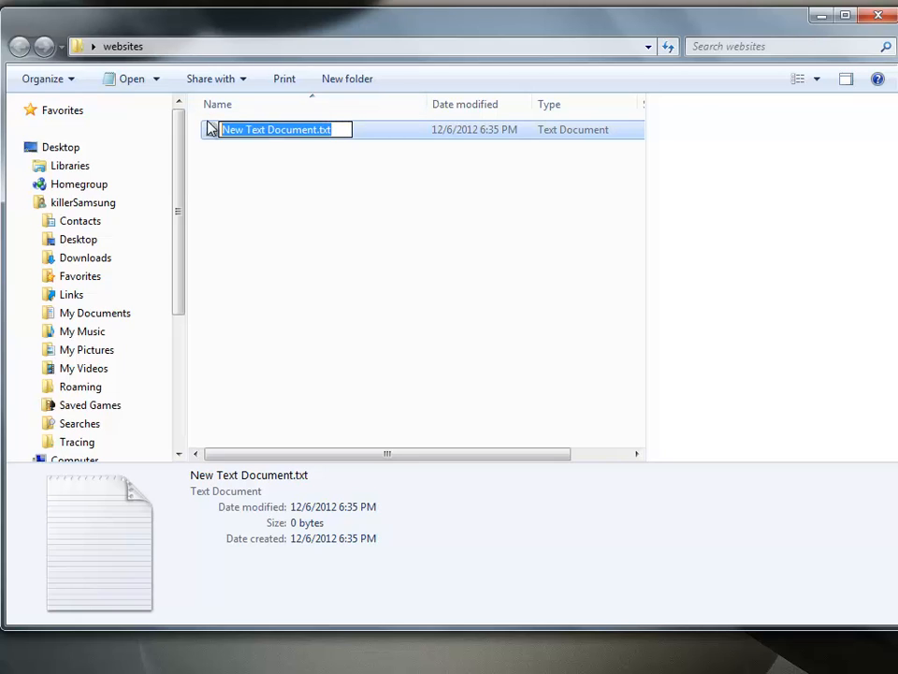
Rename the new text document to page.html, triggering the extension-change warning.
text(page.)
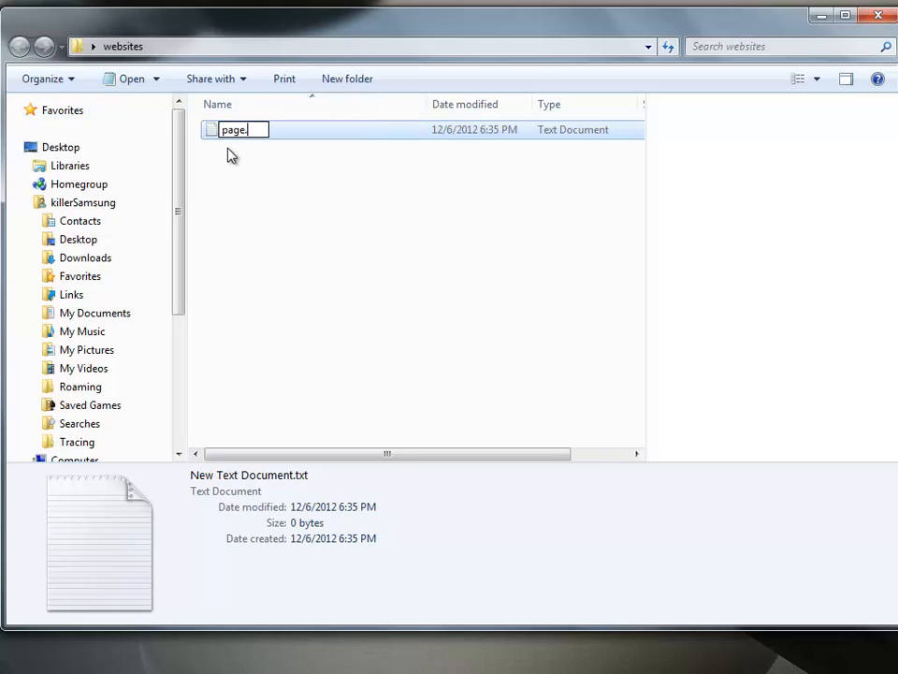
text(html)
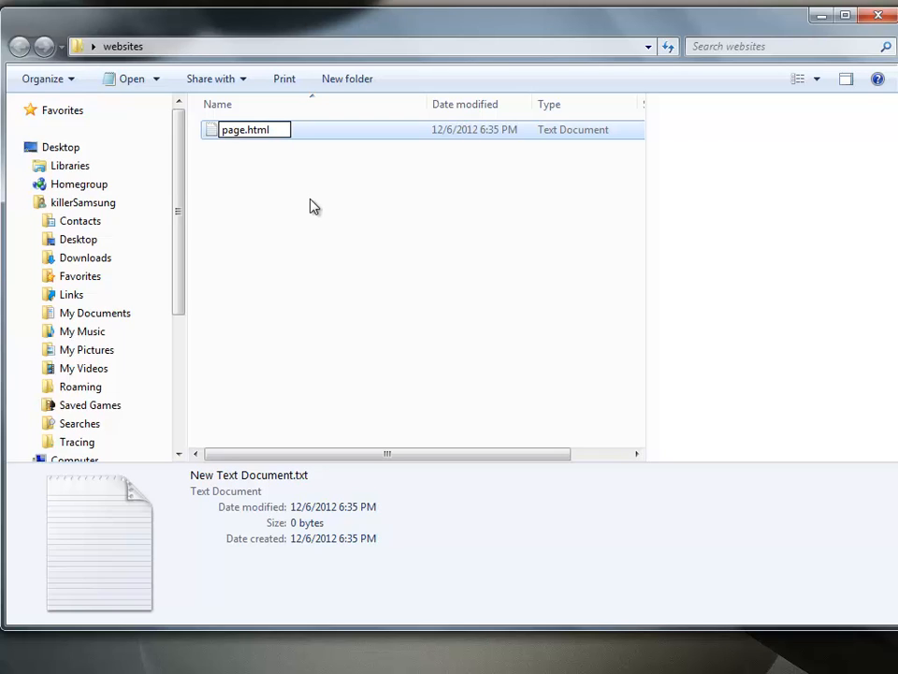
click(247, 129)
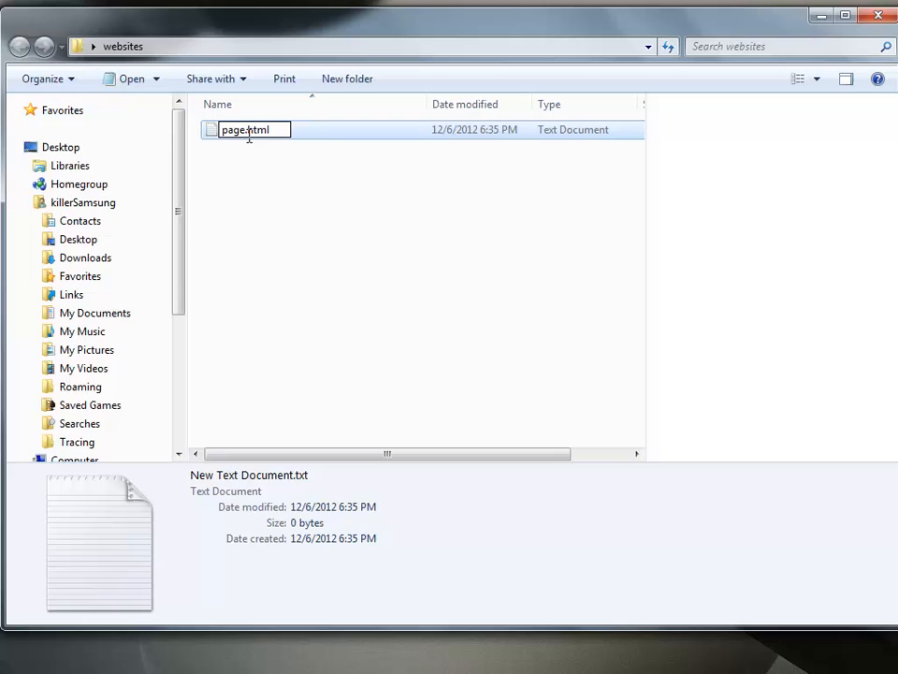
mouse_move(274, 129)
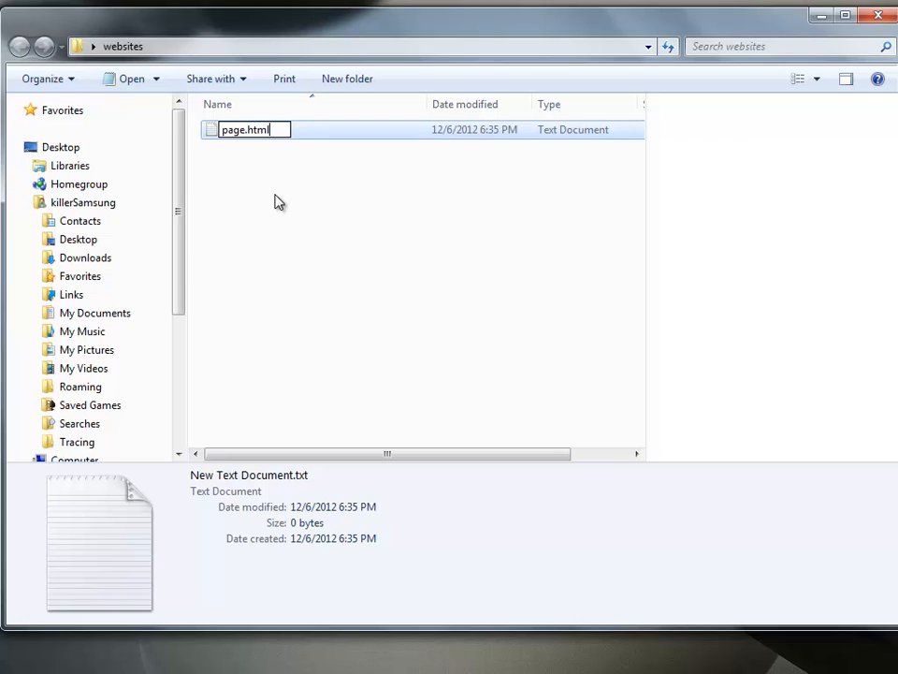
mouse_move(276, 172)
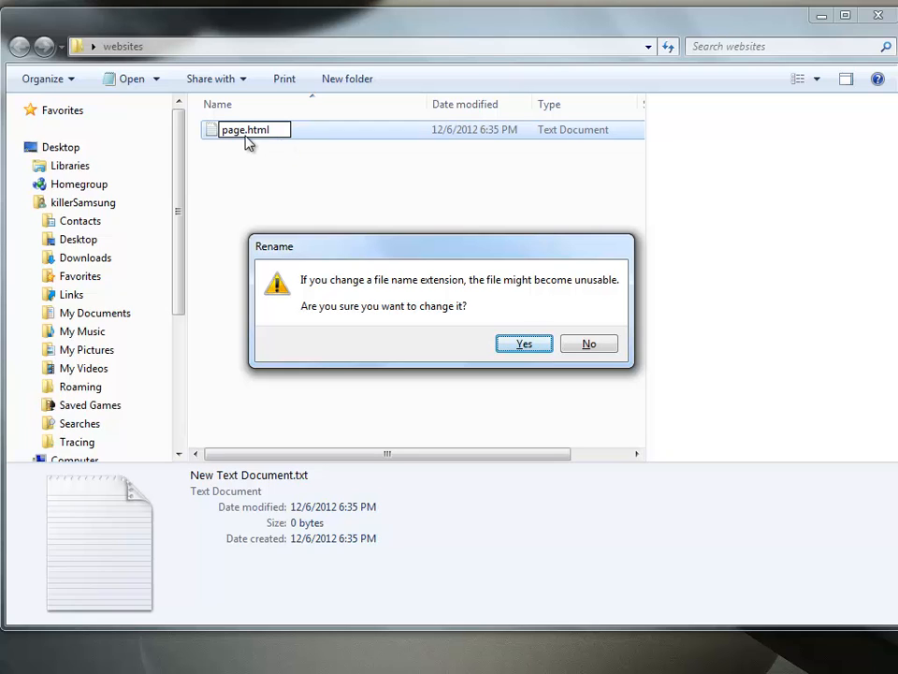
mouse_move(314, 297)
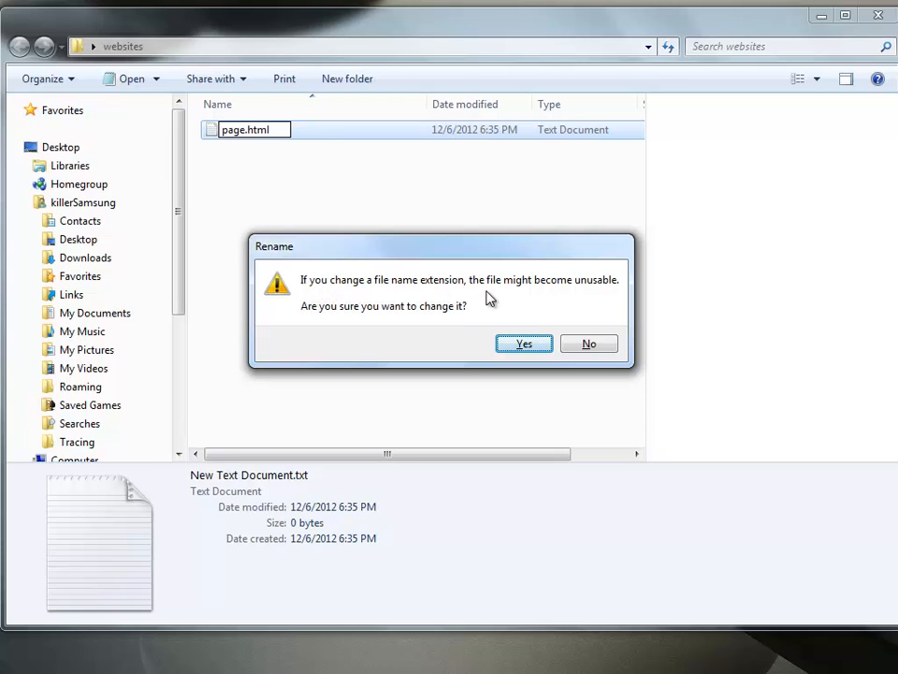
mouse_move(607, 298)
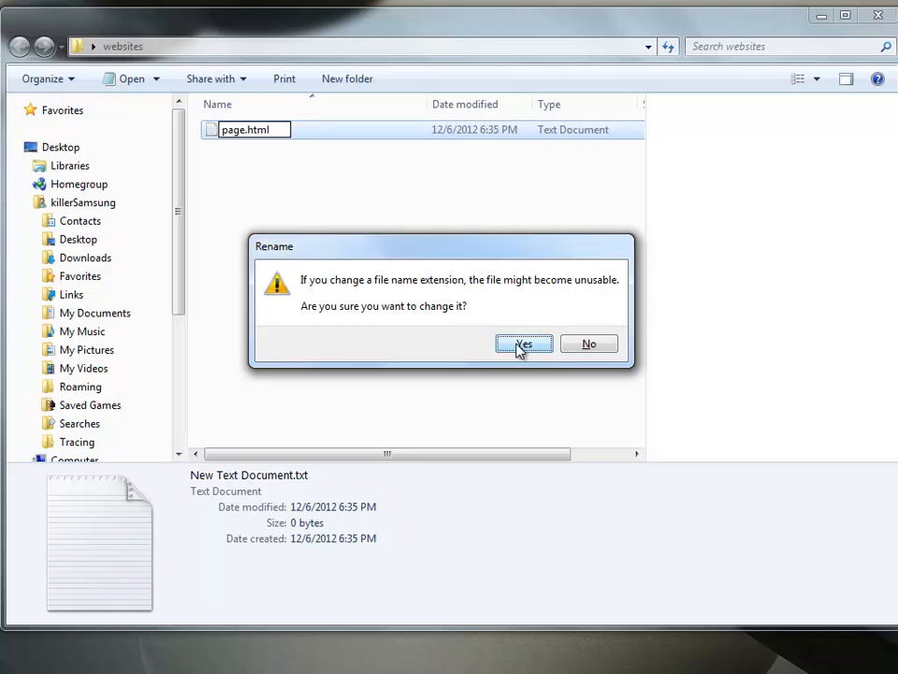
Confirm the html extension and drag page.html onto the desktop beside the empty folder.
click(524, 344)
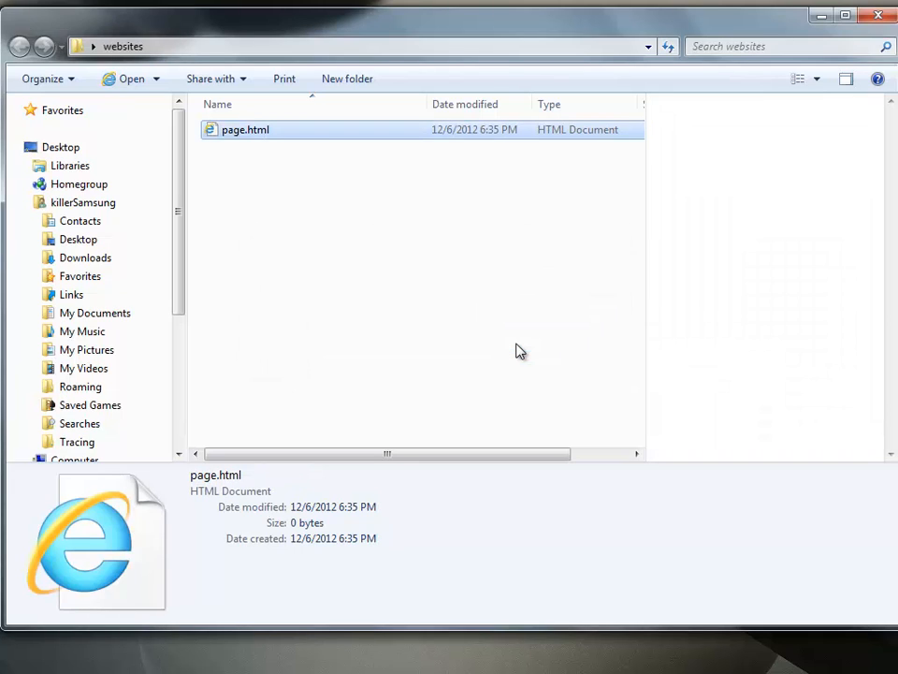
mouse_move(206, 170)
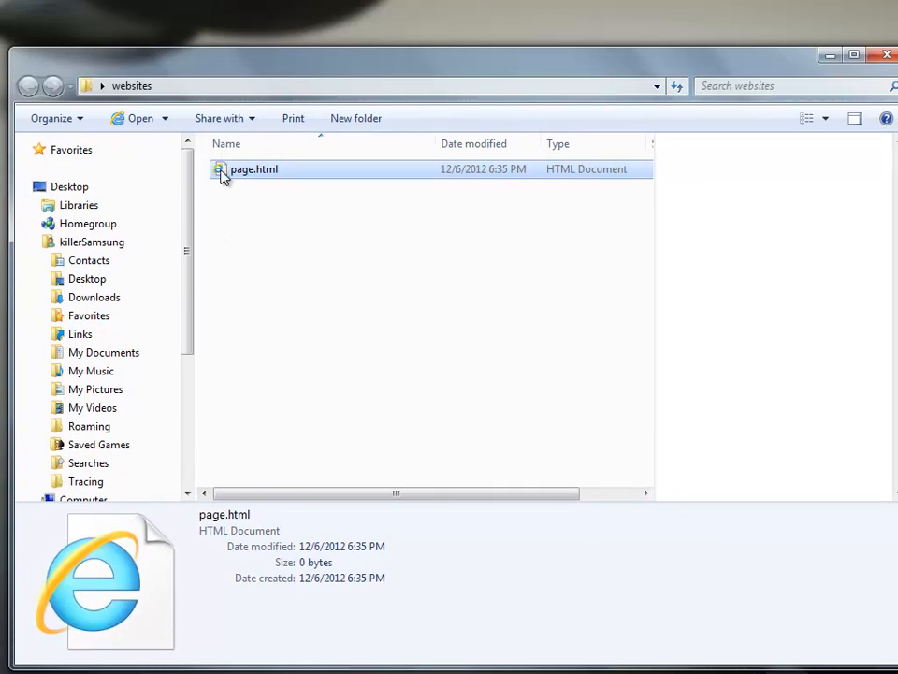
drag(254, 169, 378, 116)
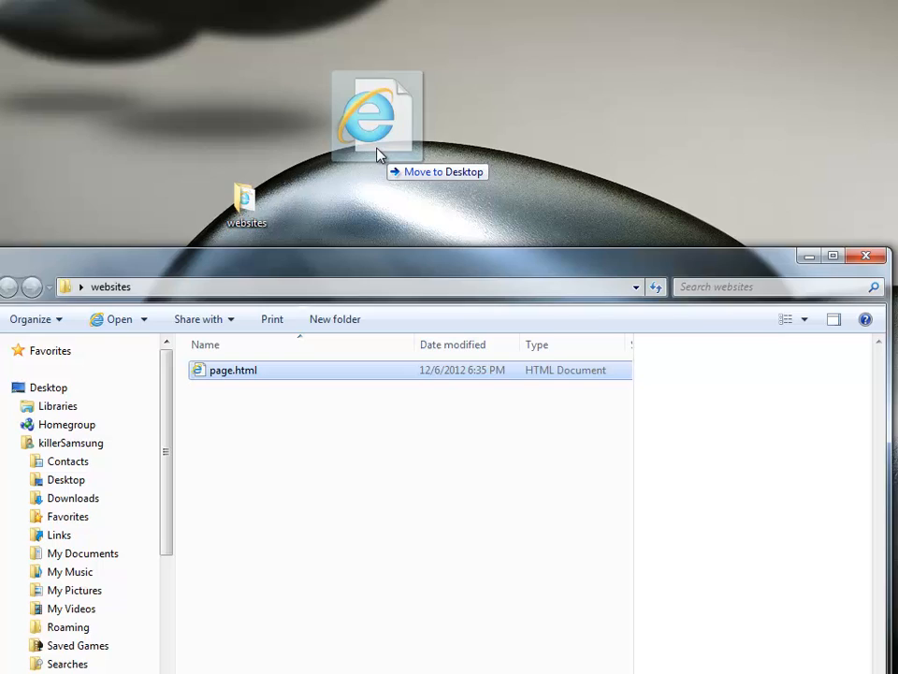
drag(233, 370, 378, 128)
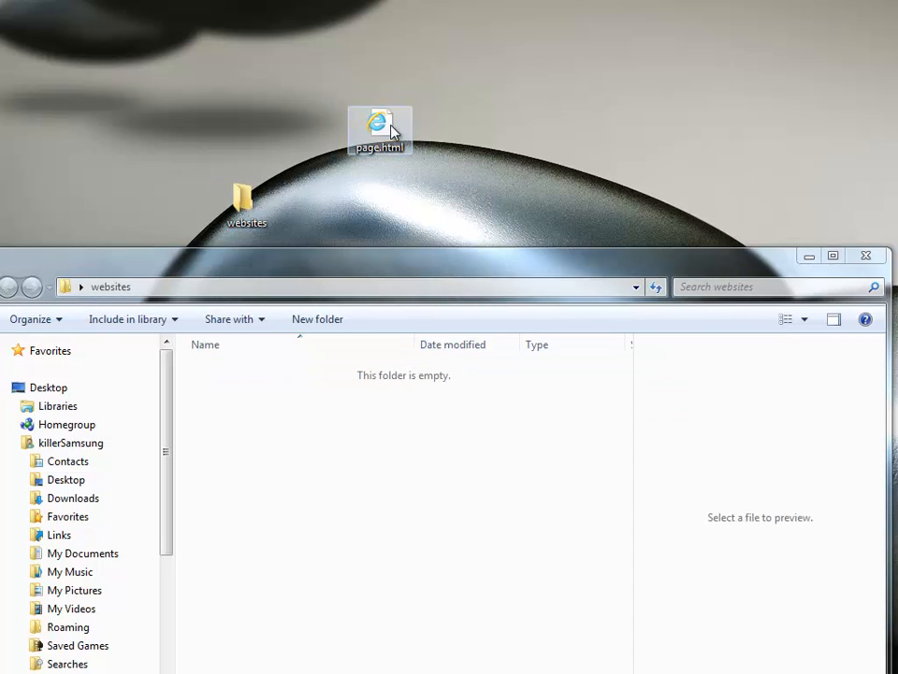
mouse_move(589, 157)
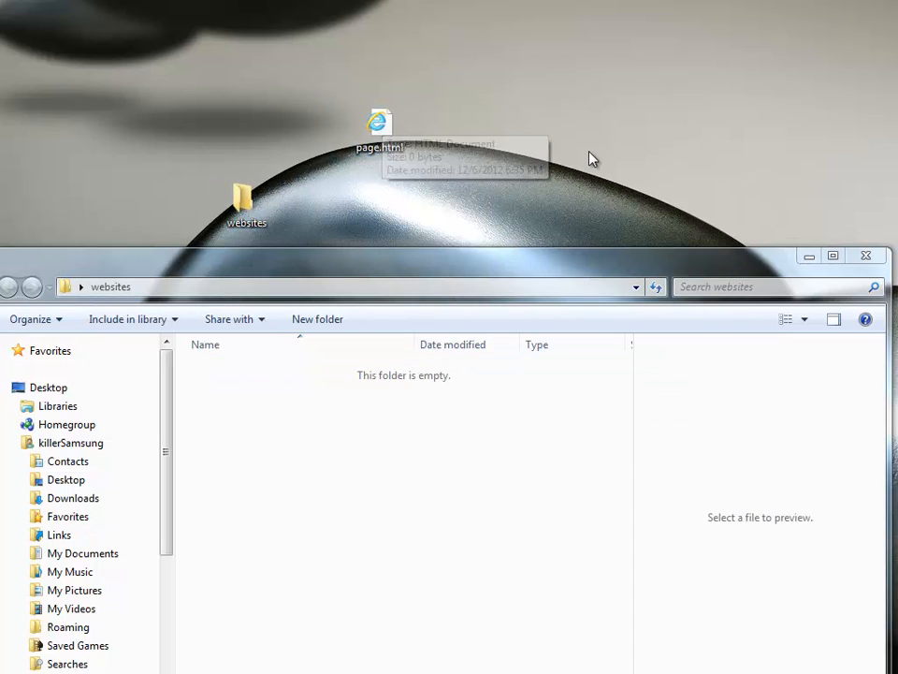
mouse_move(561, 262)
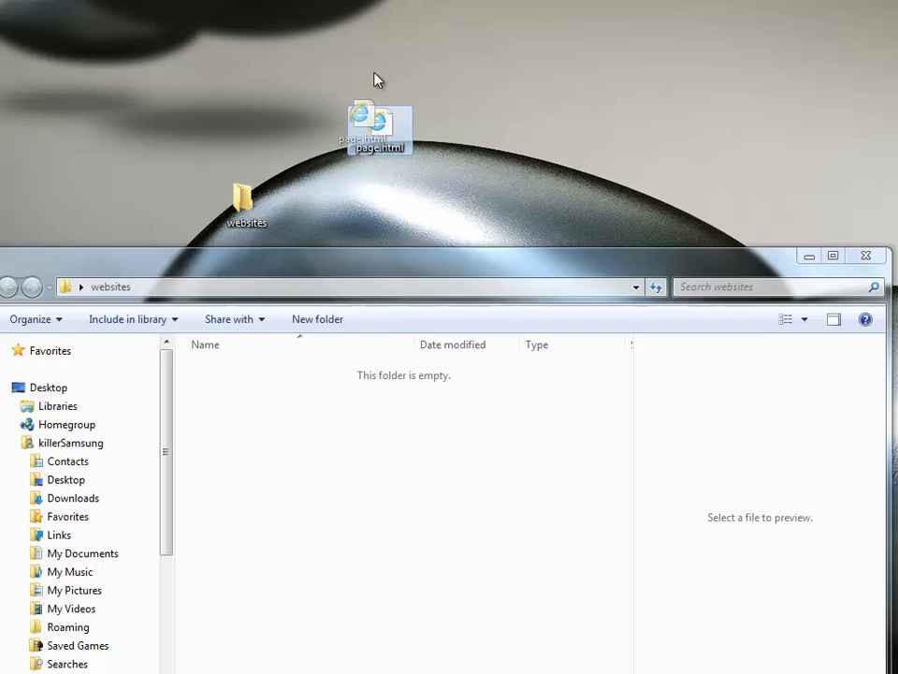
drag(378, 127, 378, 58)
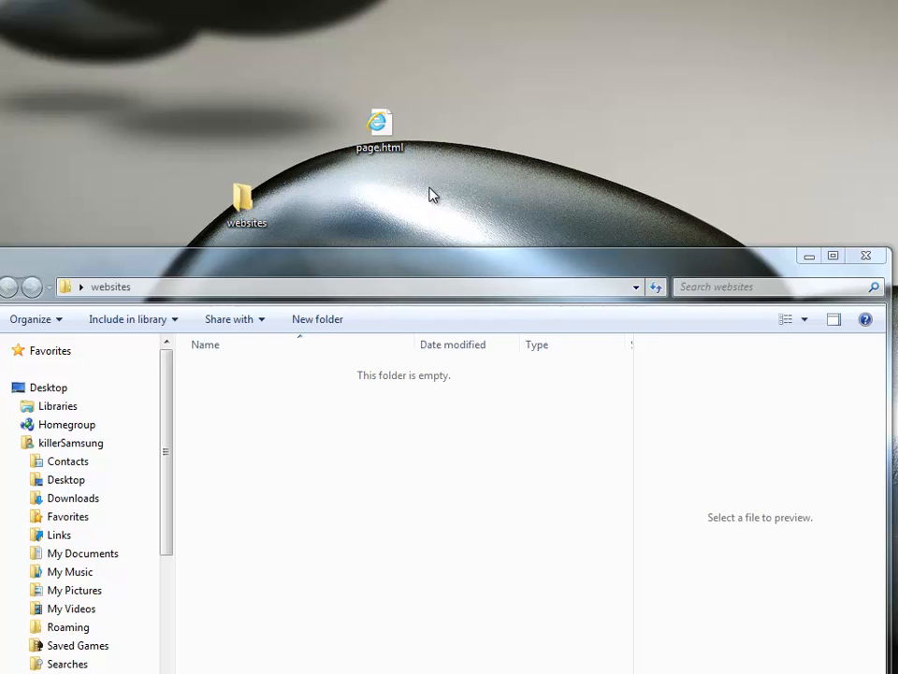
click(378, 131)
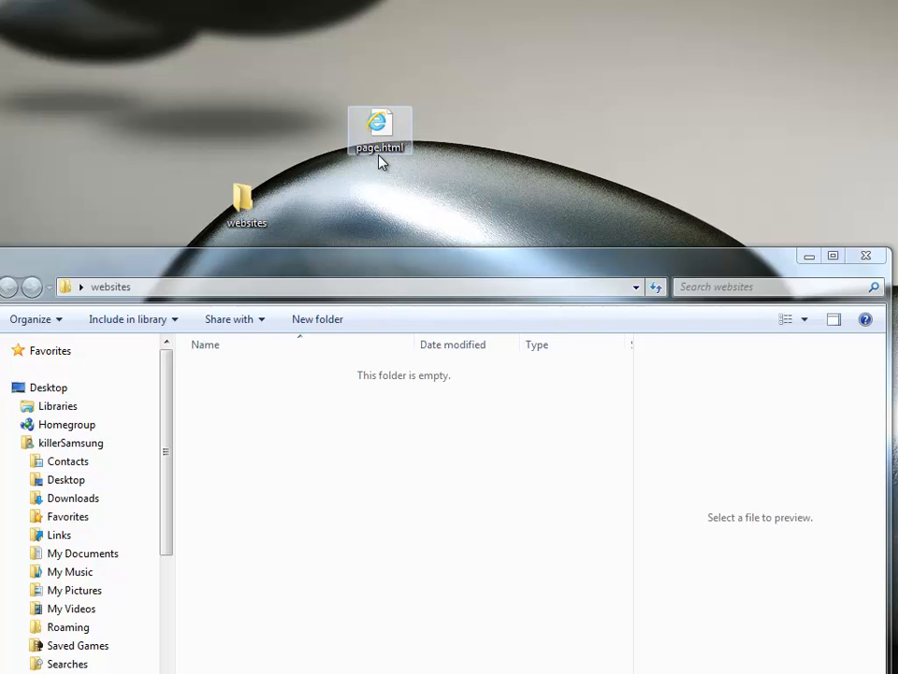
mouse_move(403, 157)
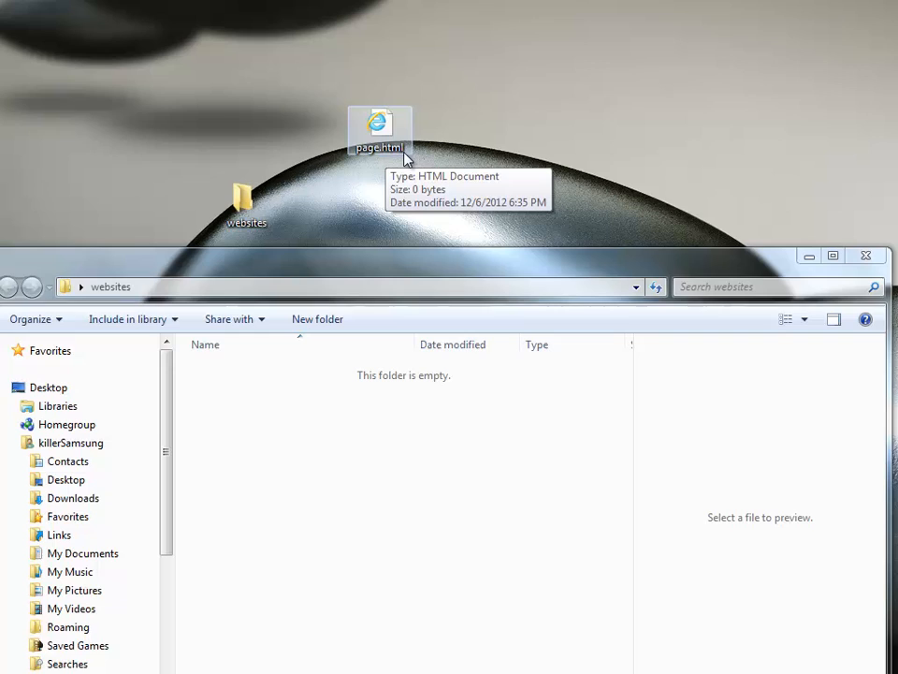
mouse_move(441, 191)
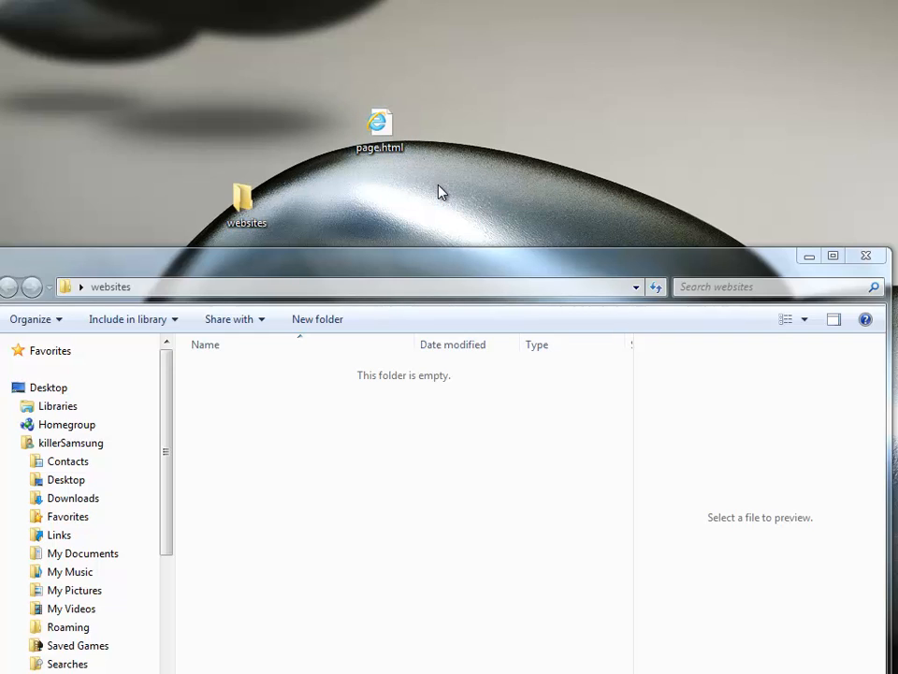
click(378, 127)
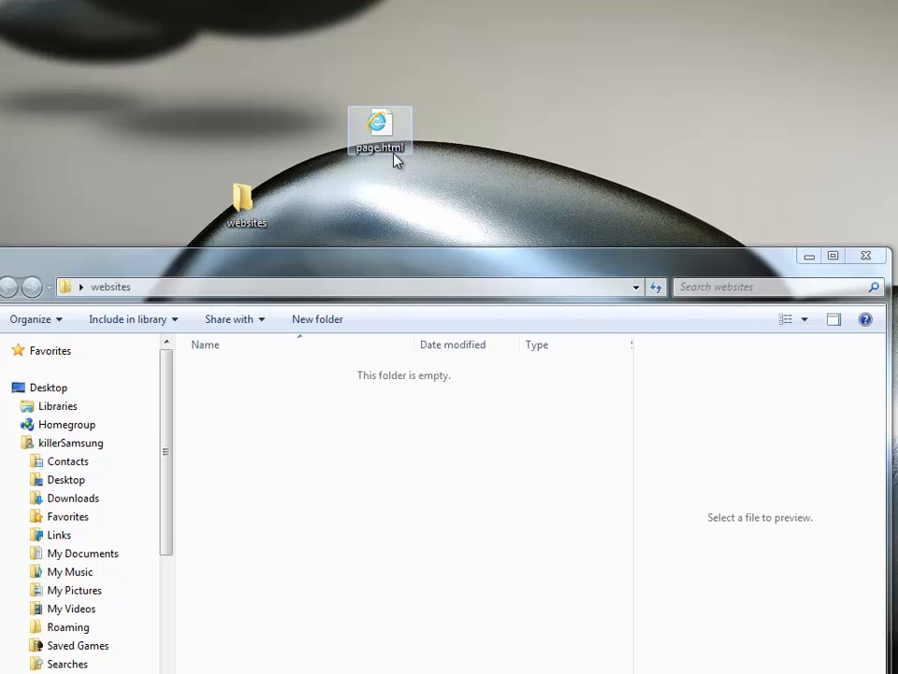
mouse_move(438, 157)
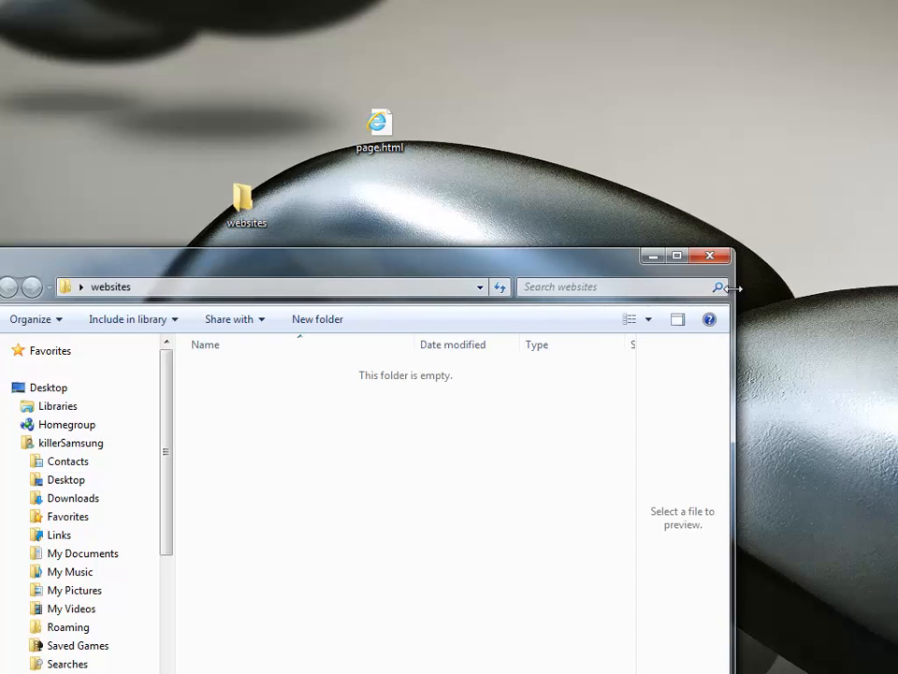
mouse_move(580, 273)
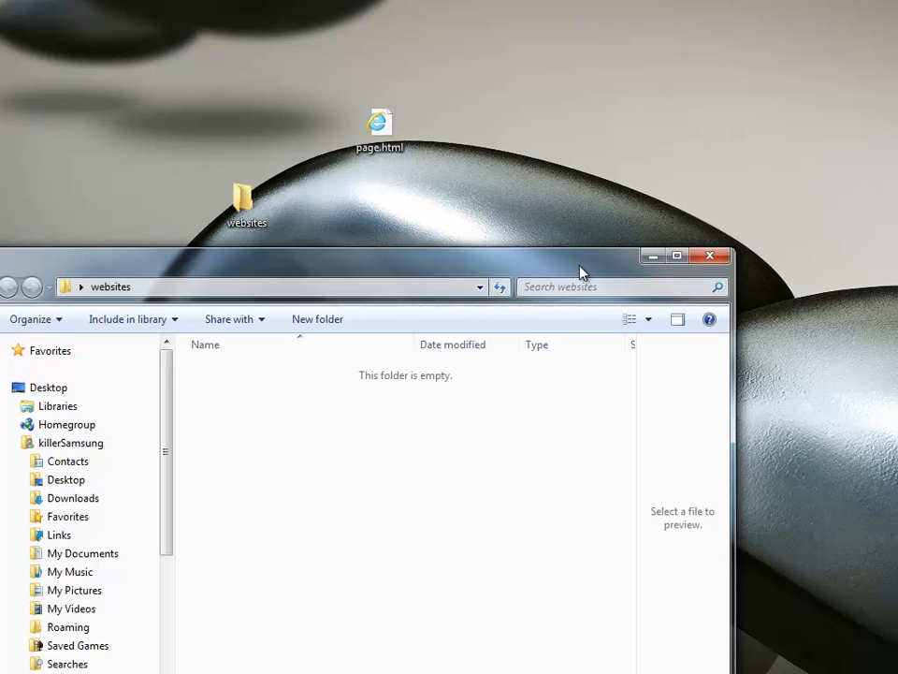
Rename the desktop file to page.txt, confirm the extension change, and return it to websites.
click(378, 131)
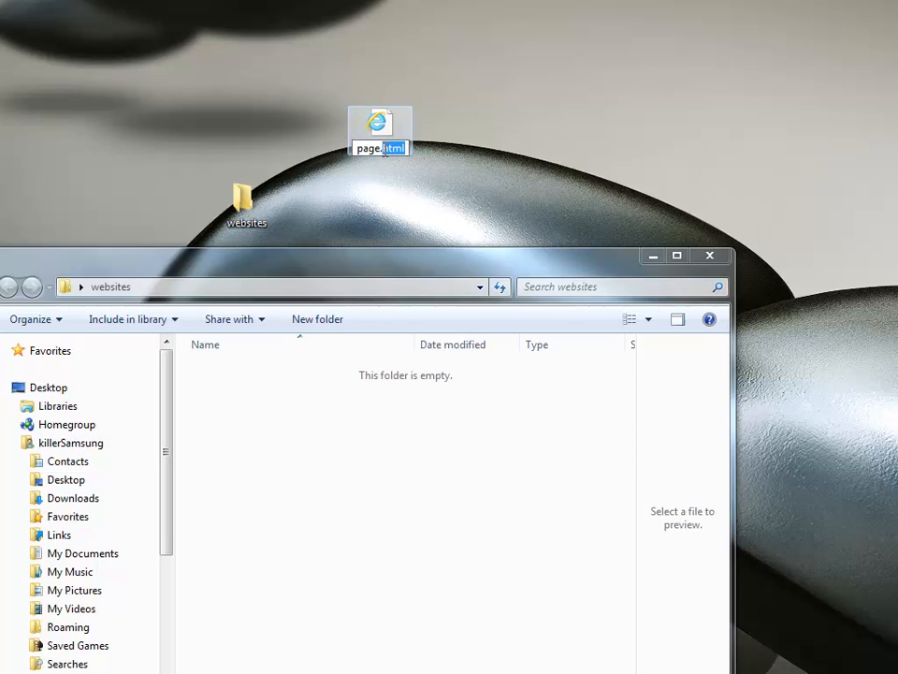
text(page.txt)
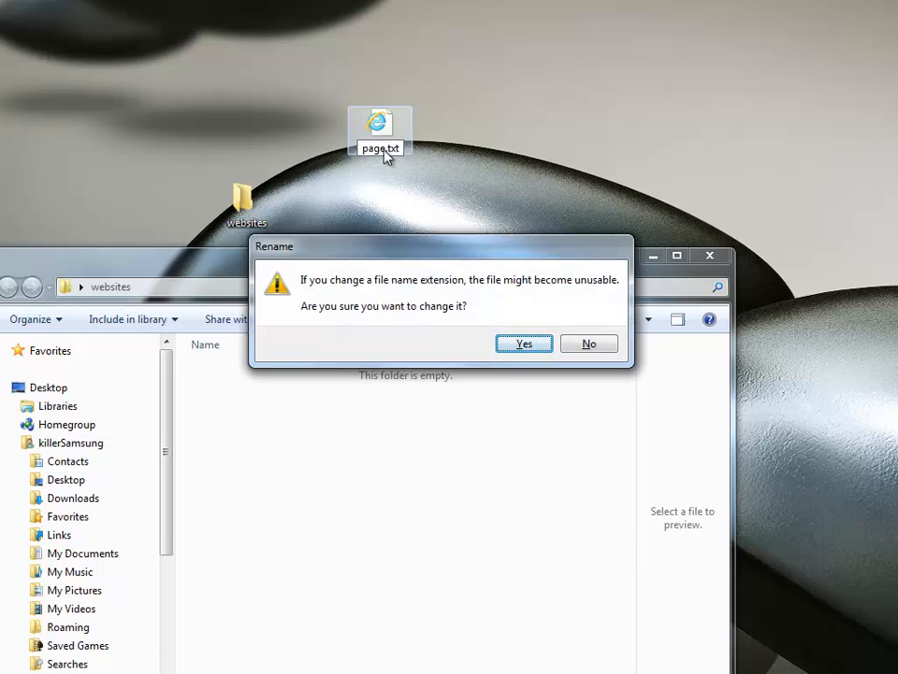
mouse_move(545, 268)
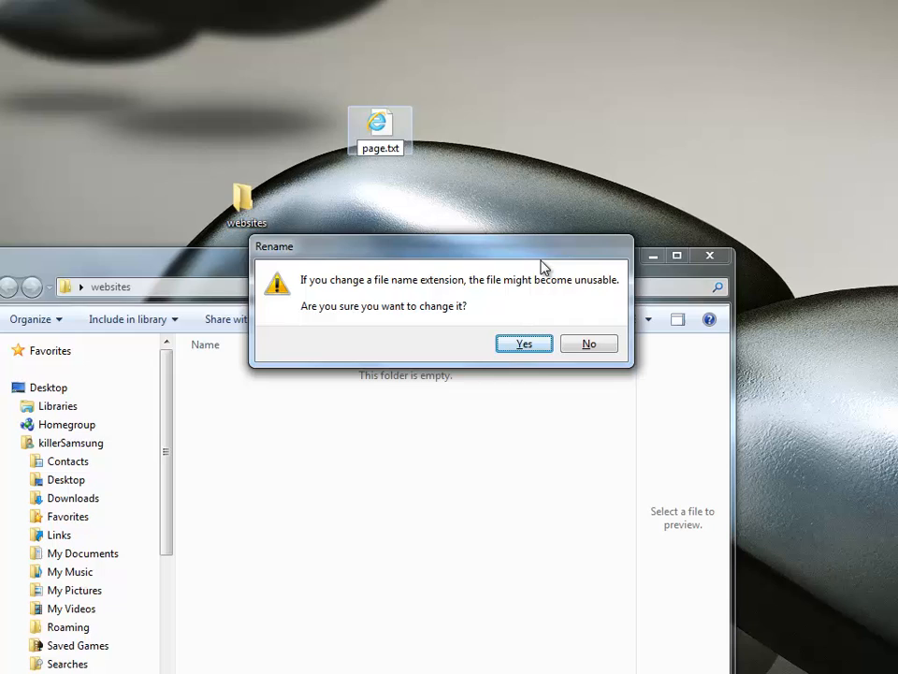
click(524, 345)
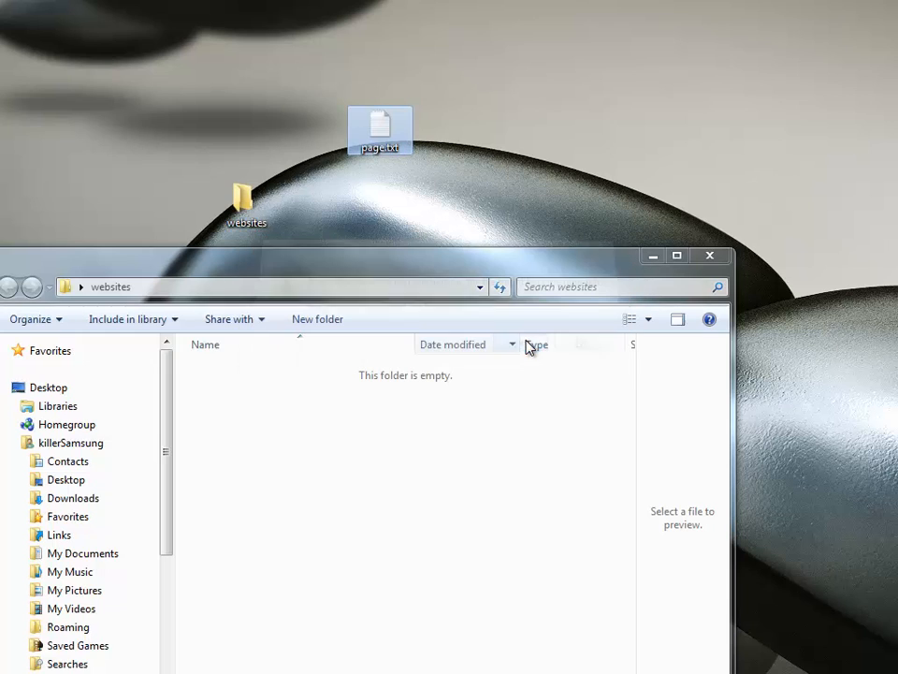
mouse_move(402, 206)
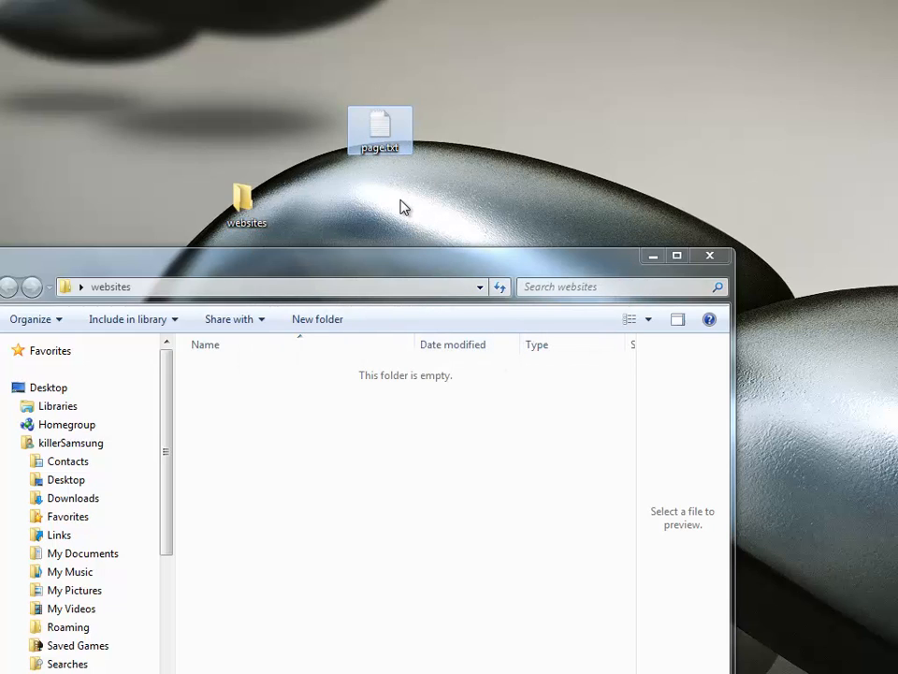
click(380, 128)
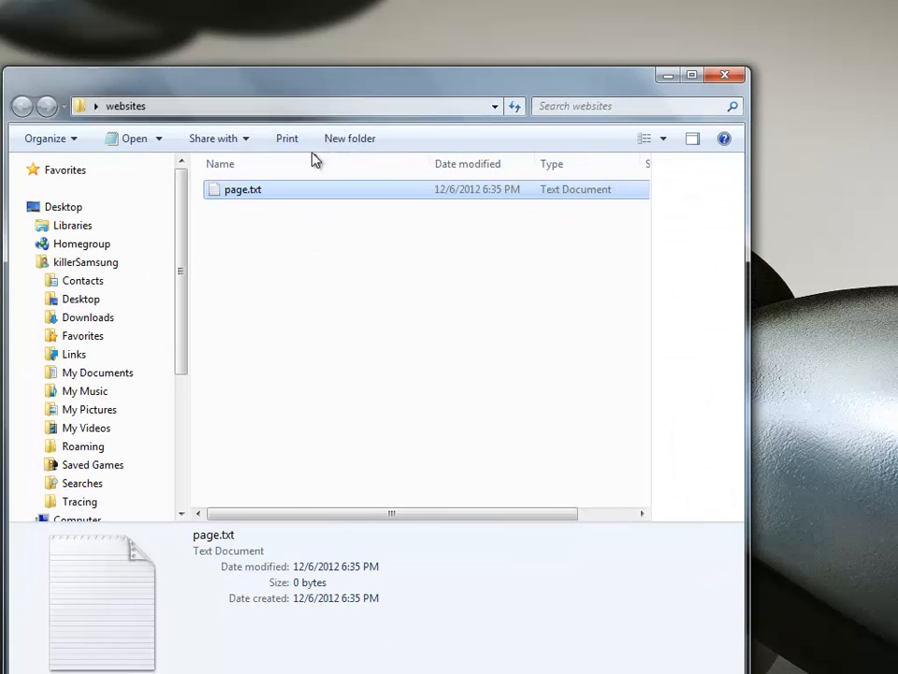
Rename page.txt back to page.html and confirm so it shows the Internet Explorer icon.
double_click(243, 189)
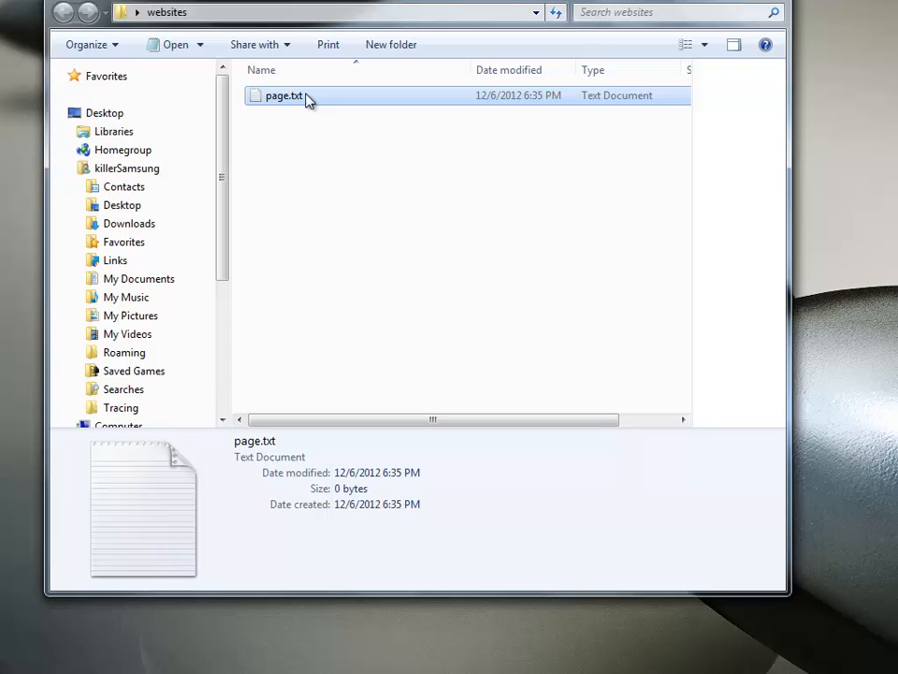
click(284, 93)
text(html)
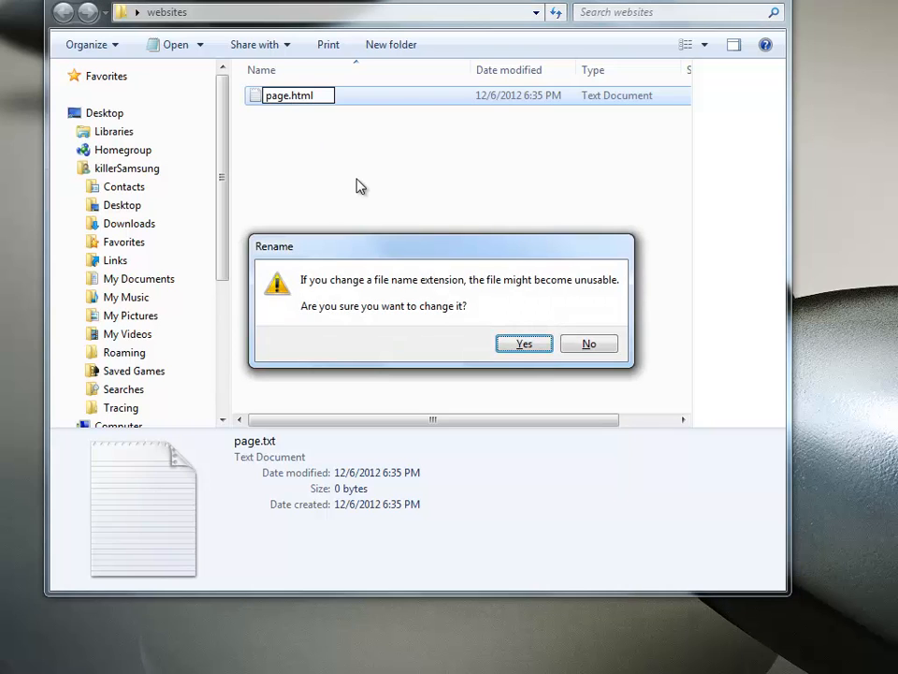
click(524, 344)
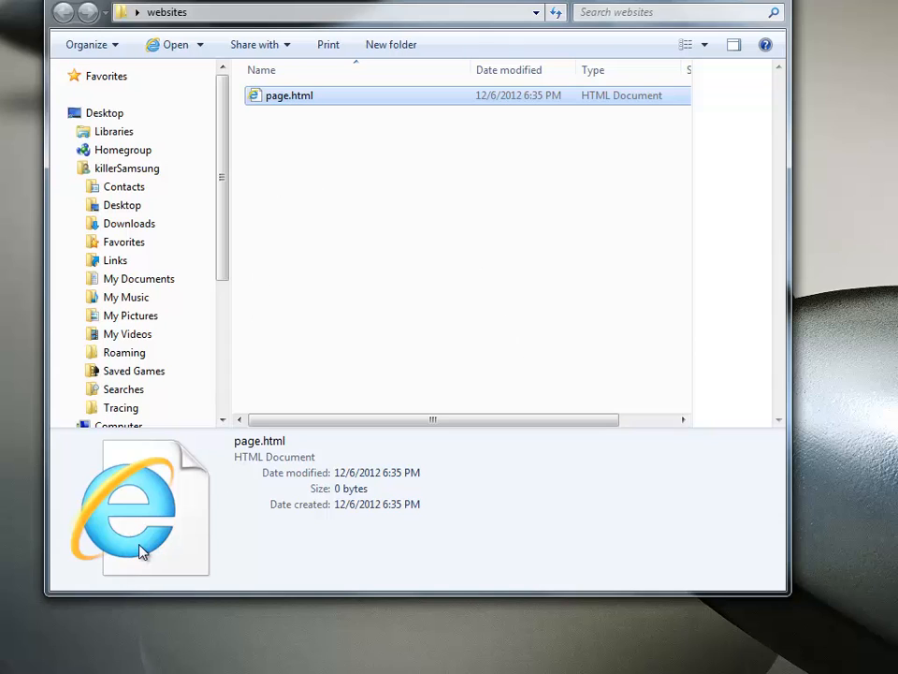
mouse_move(166, 528)
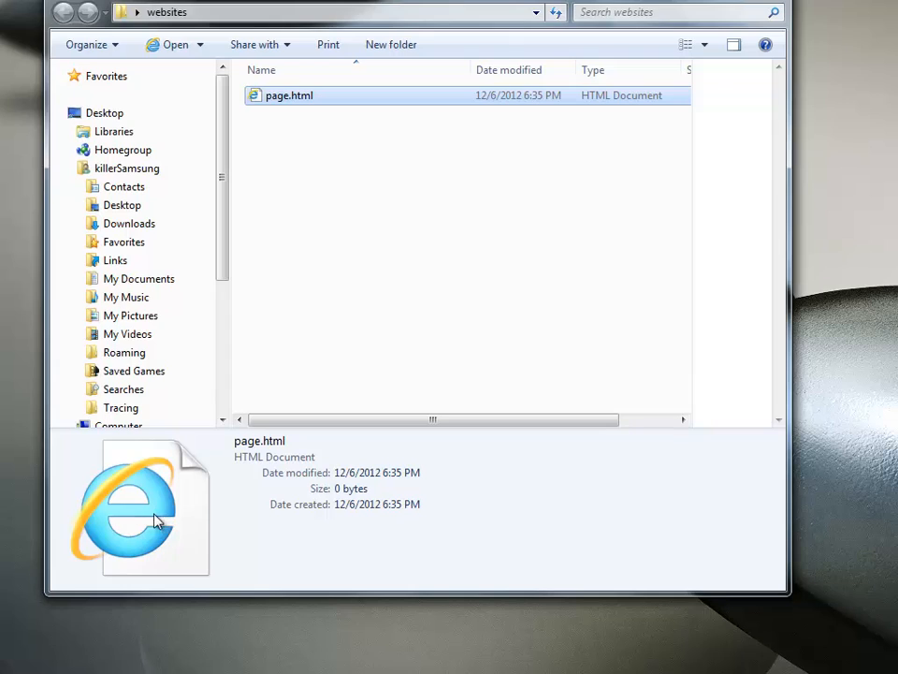
mouse_move(329, 581)
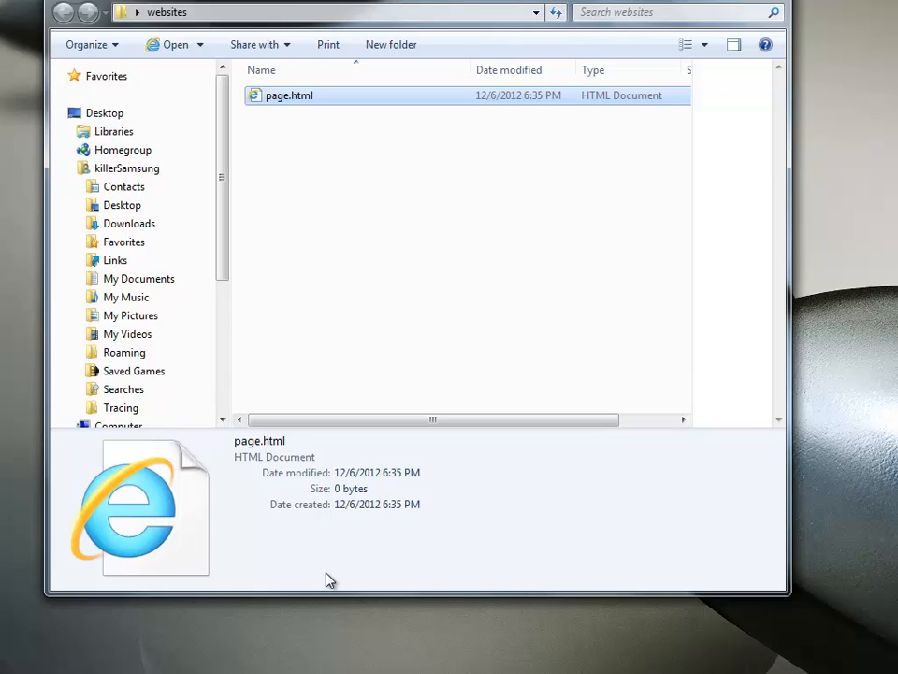